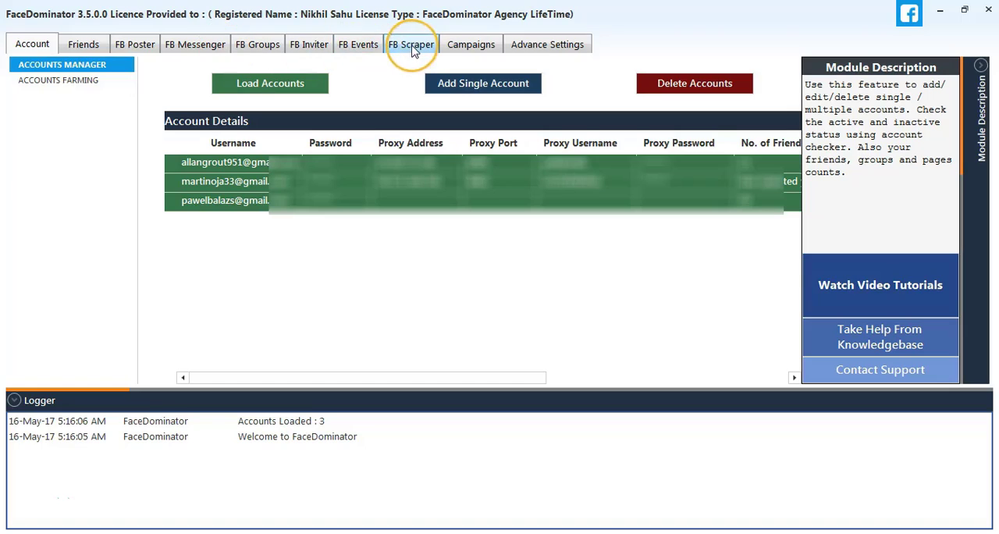
Step: In FB Scraper, enable Find By FanPage(s) and bring up the FanPage Url entry
click(412, 44)
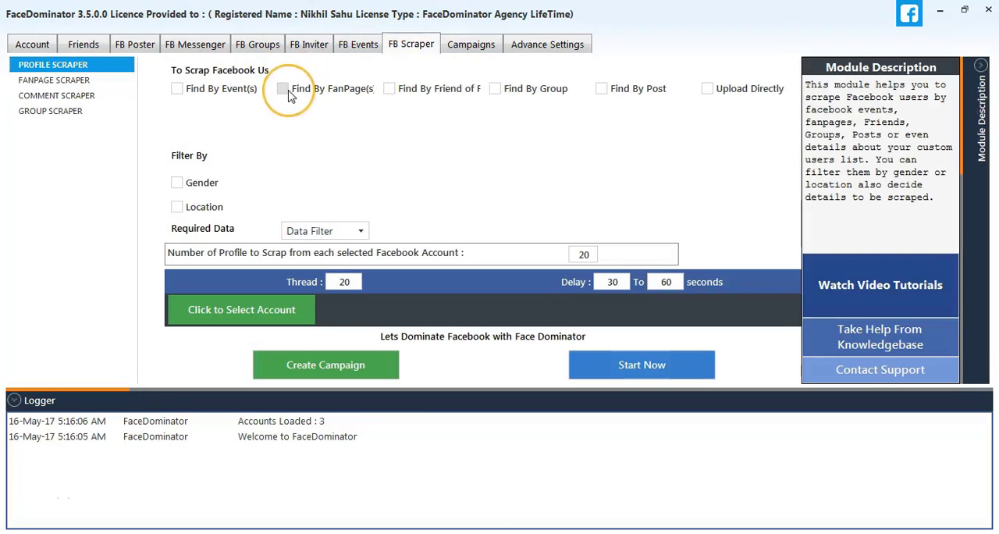
click(282, 88)
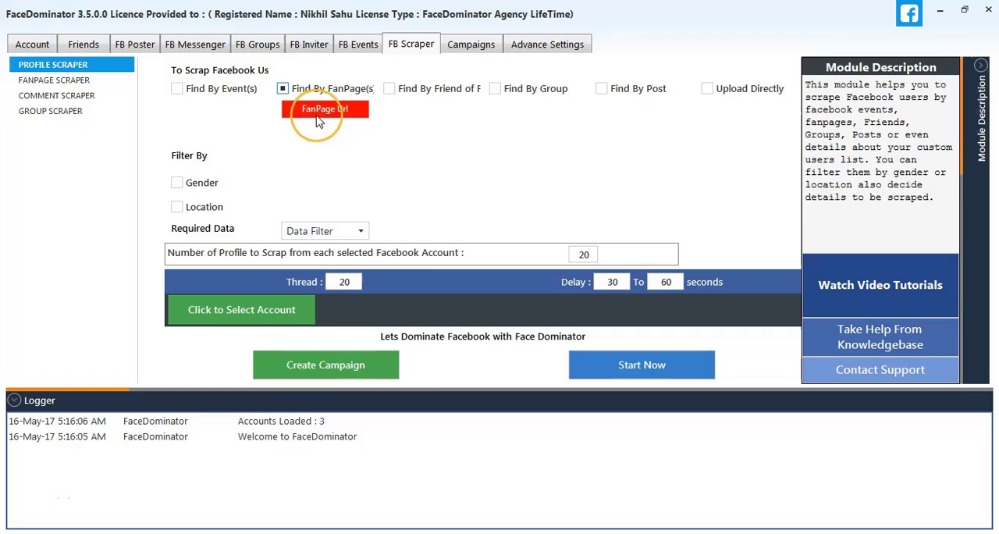
click(325, 109)
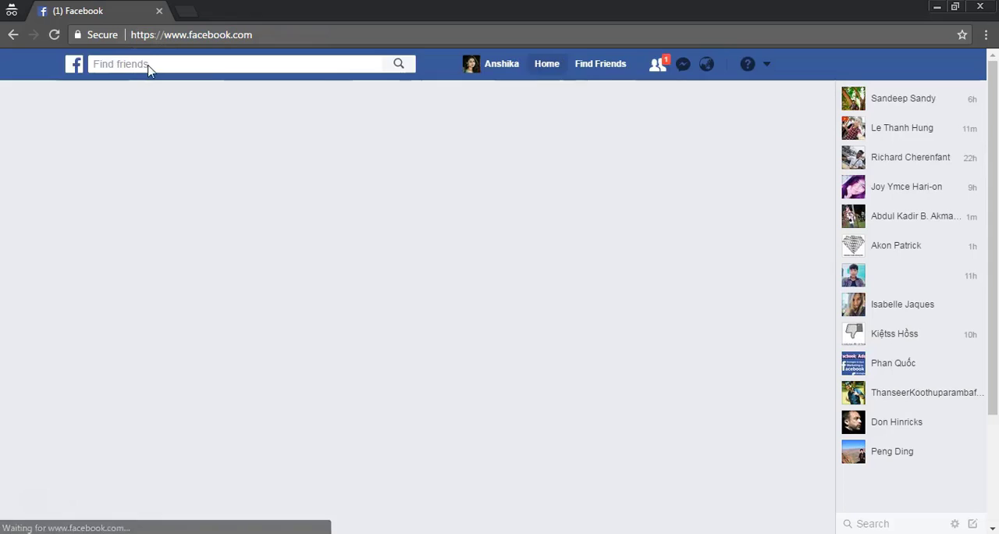
Step: Search Facebook for 'games', filter to Pages, and load the Liên Minh Huyền Thoại fan page URL
click(219, 64)
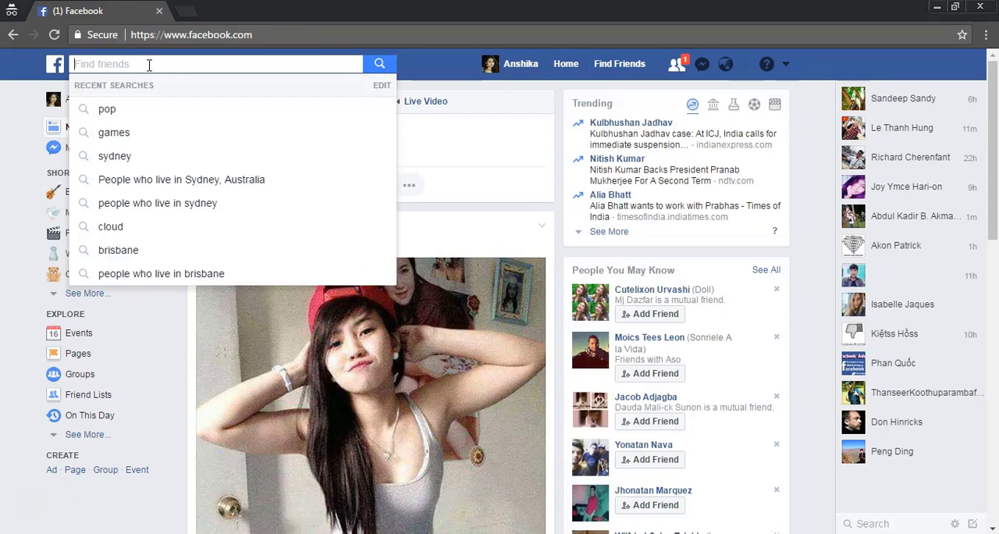
click(114, 132)
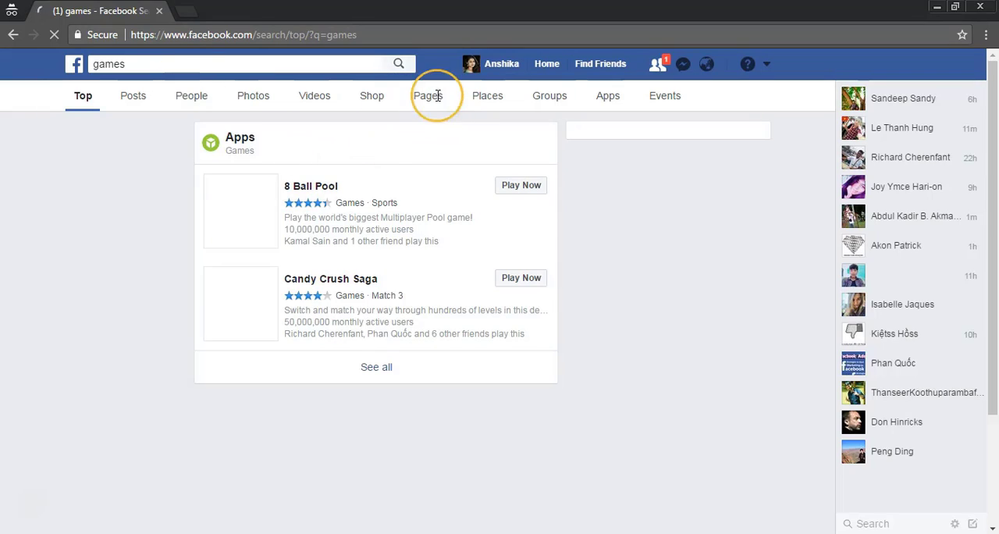
click(427, 95)
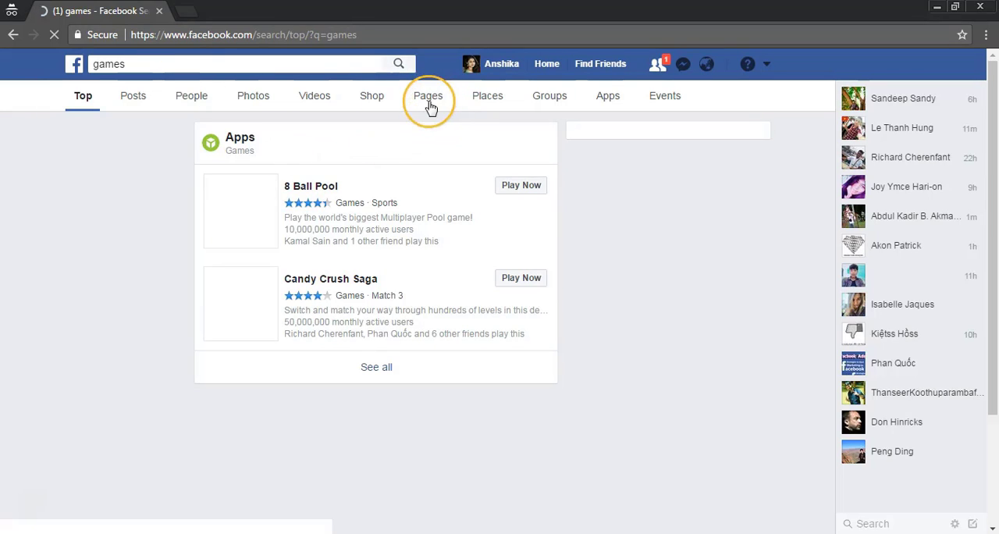
click(428, 95)
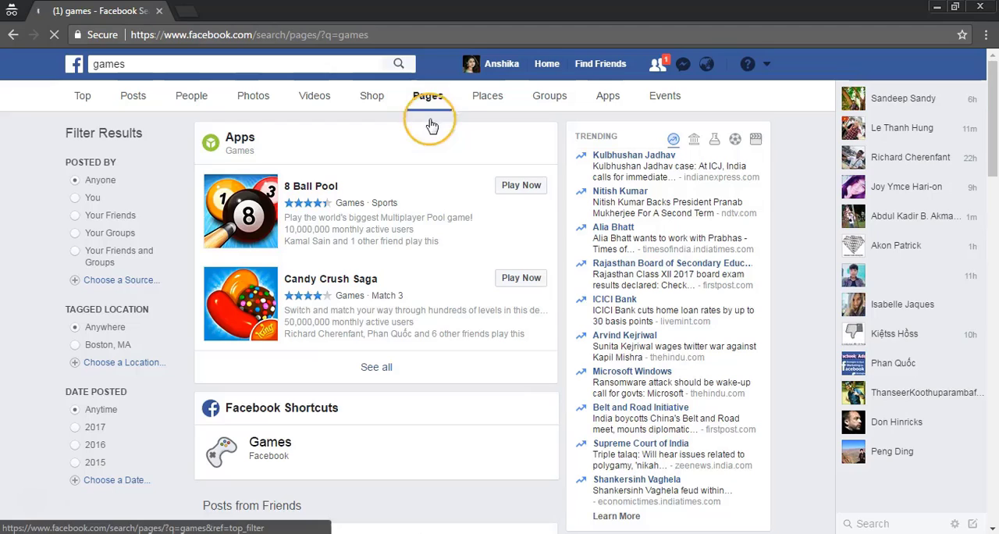
click(428, 95)
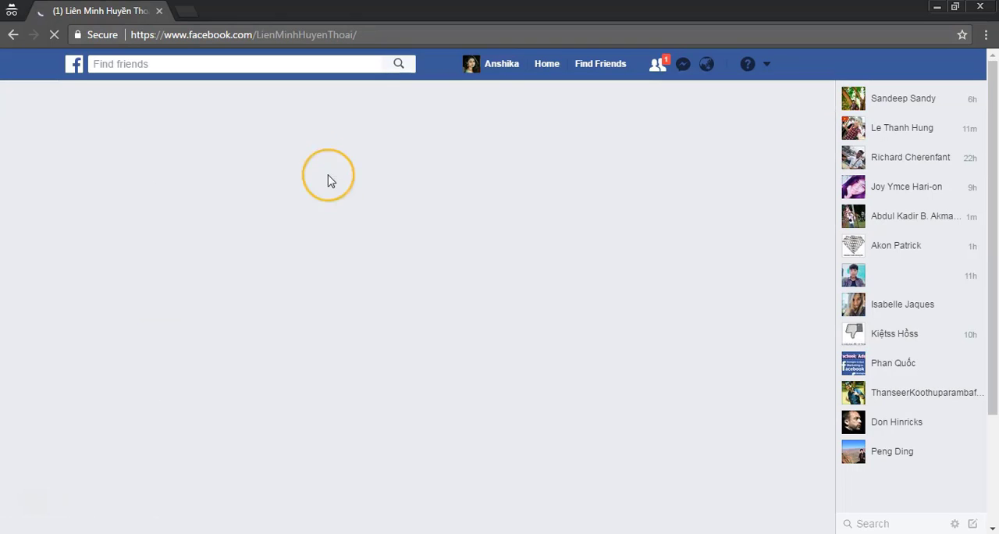
click(304, 34)
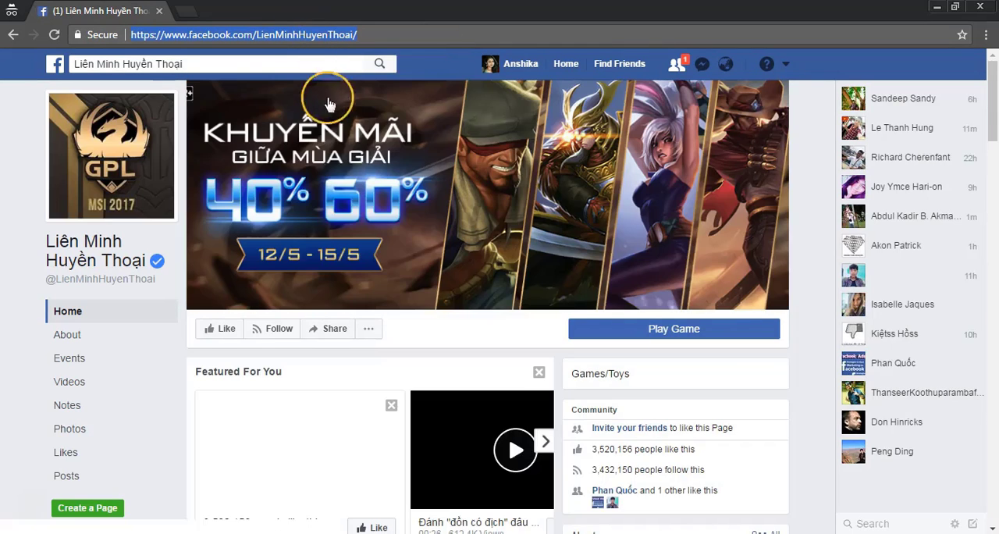
scroll(down, 3)
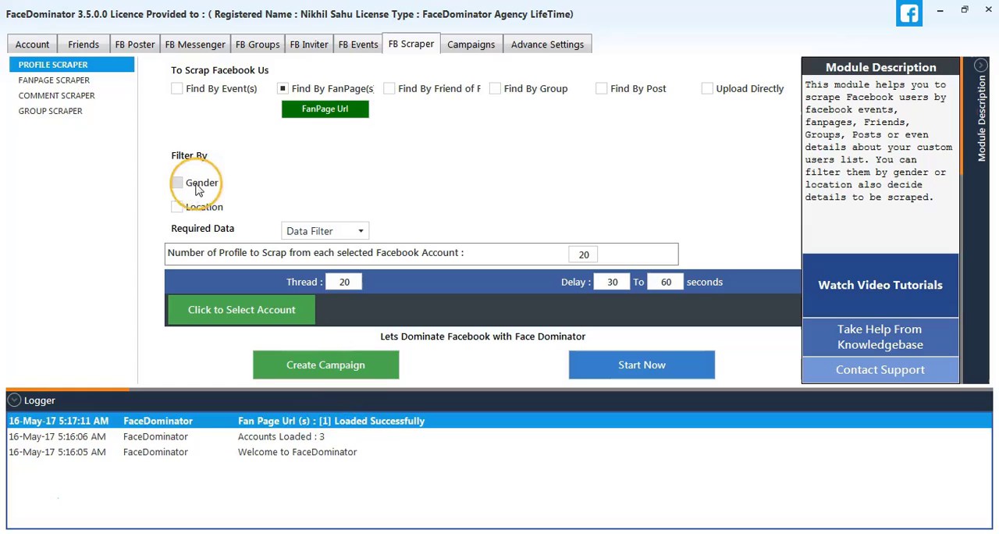
Step: Tick the Gender filter, choose required data, set 50 profiles per account with a 3–6 s delay
click(178, 182)
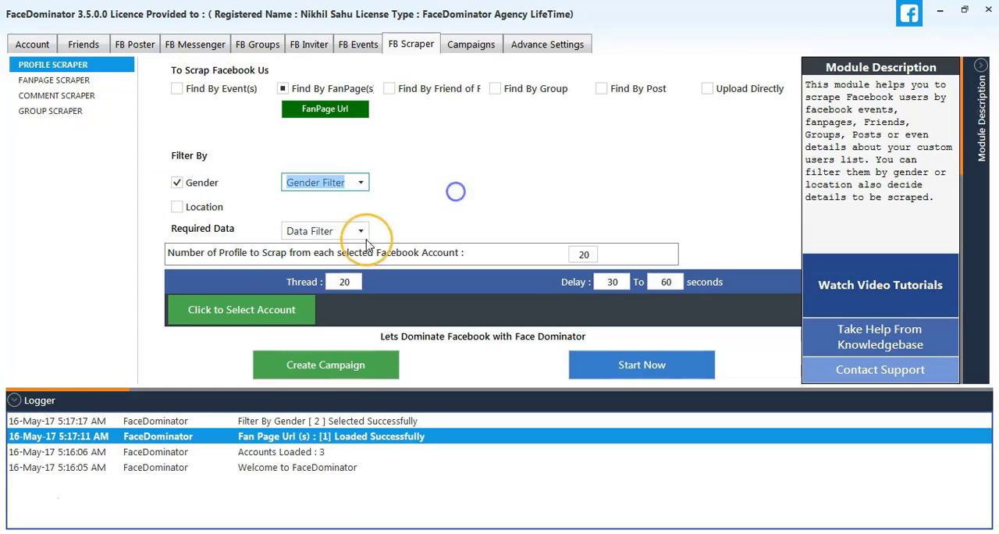
click(359, 231)
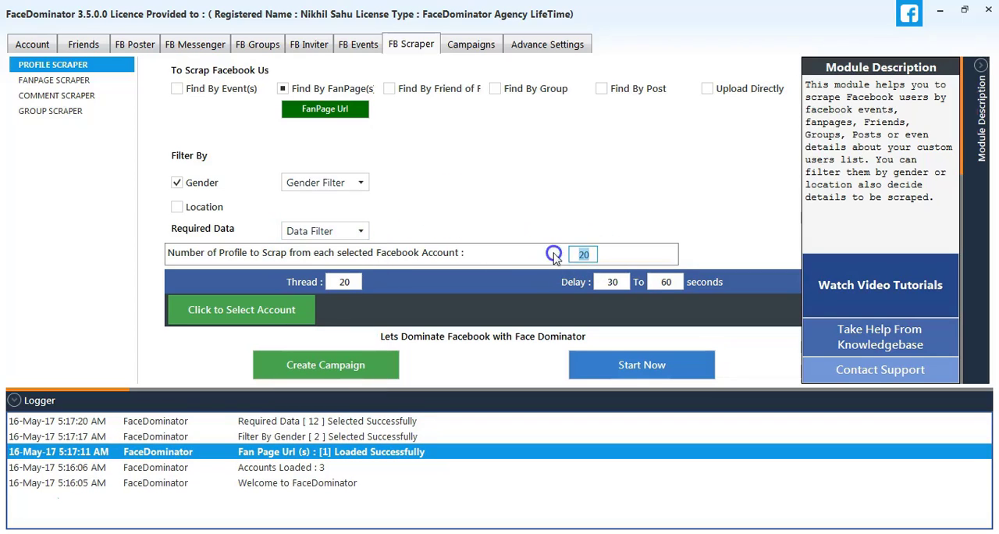
text(50)
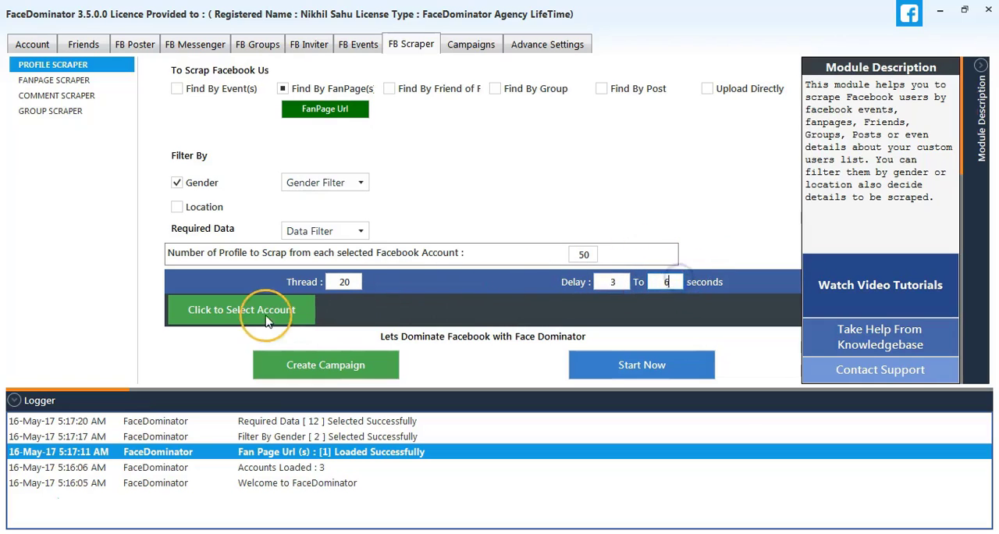
click(240, 309)
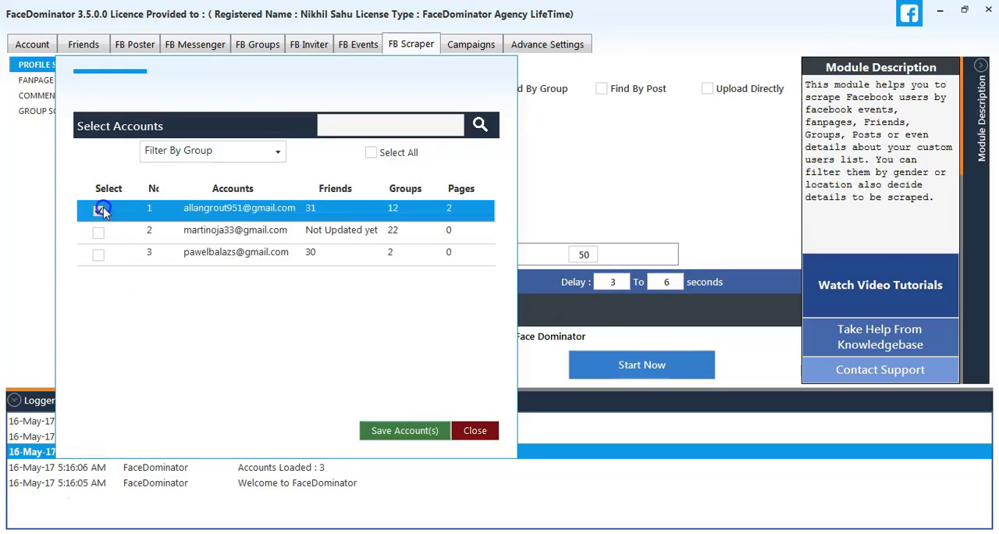
Step: Select the first Facebook account, save it, and start the ProfileScraper campaign
click(405, 430)
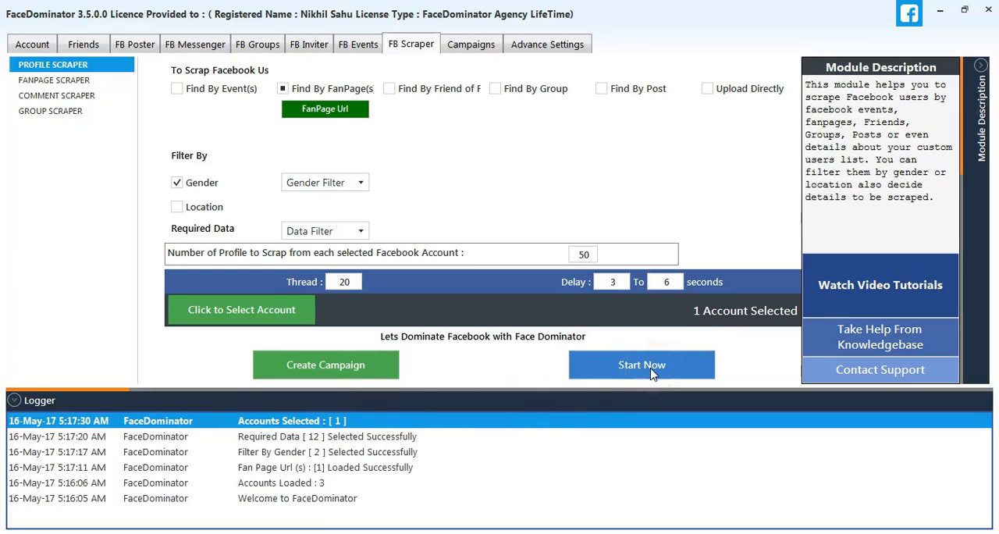
mouse_move(601, 440)
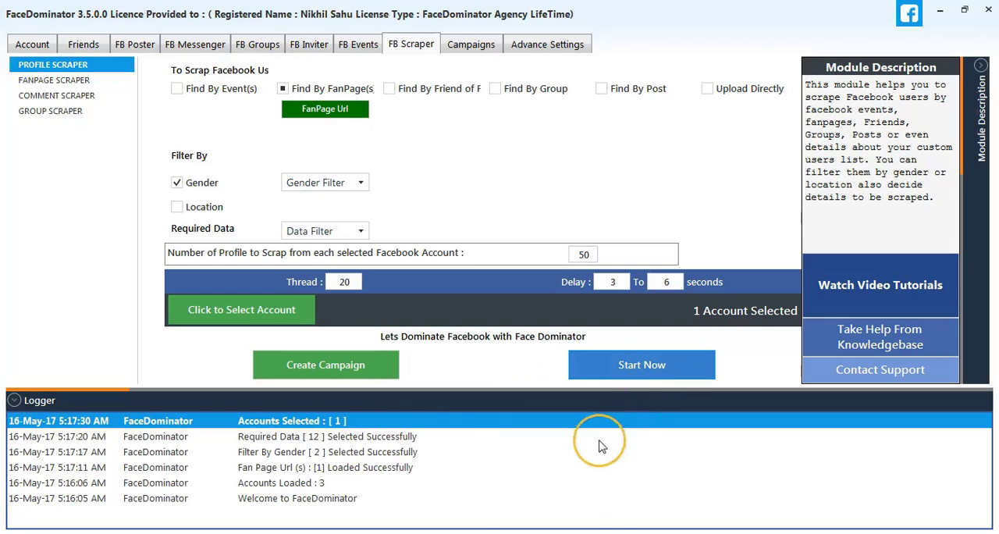
click(472, 44)
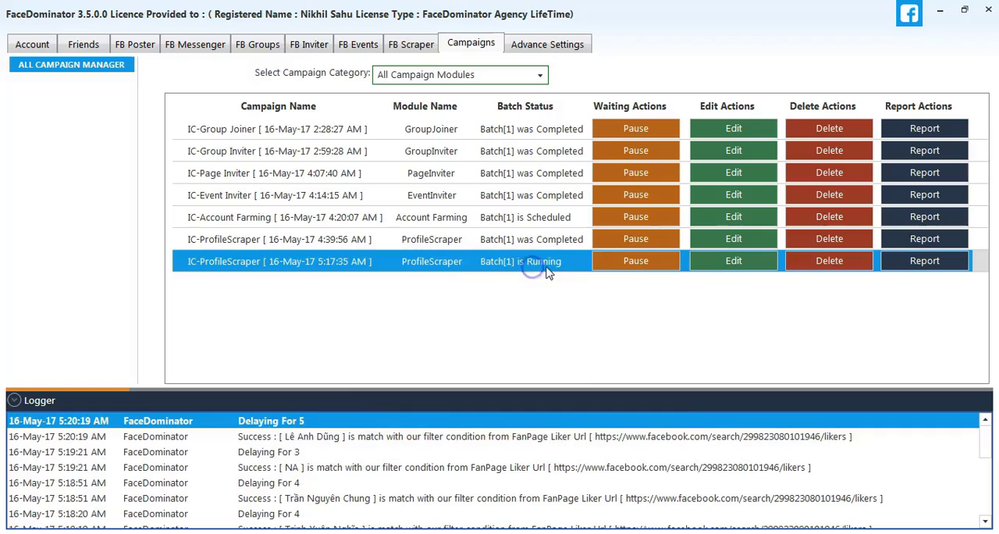
Step: Review Batch 1 rows in the running IC-ProfileScraper campaign's report
click(924, 261)
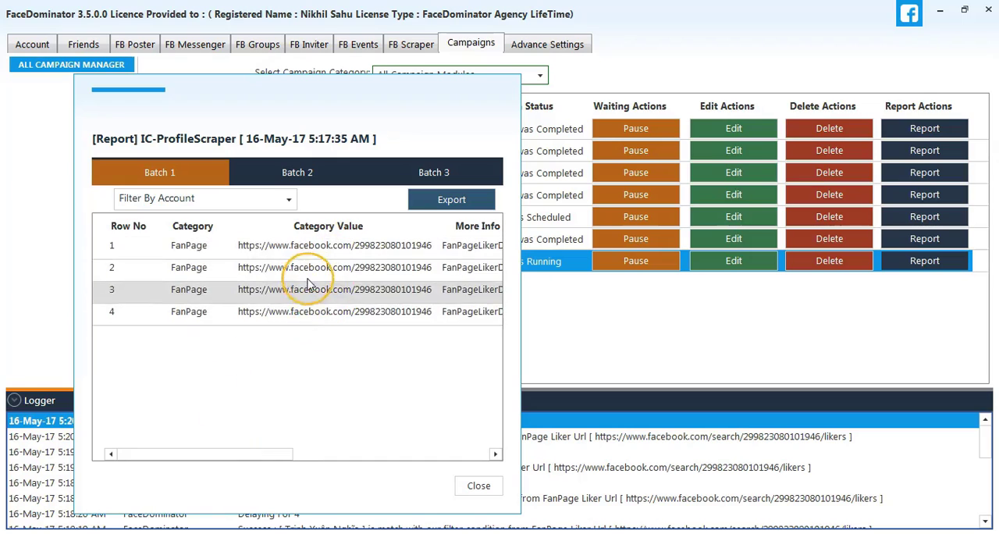
click(478, 484)
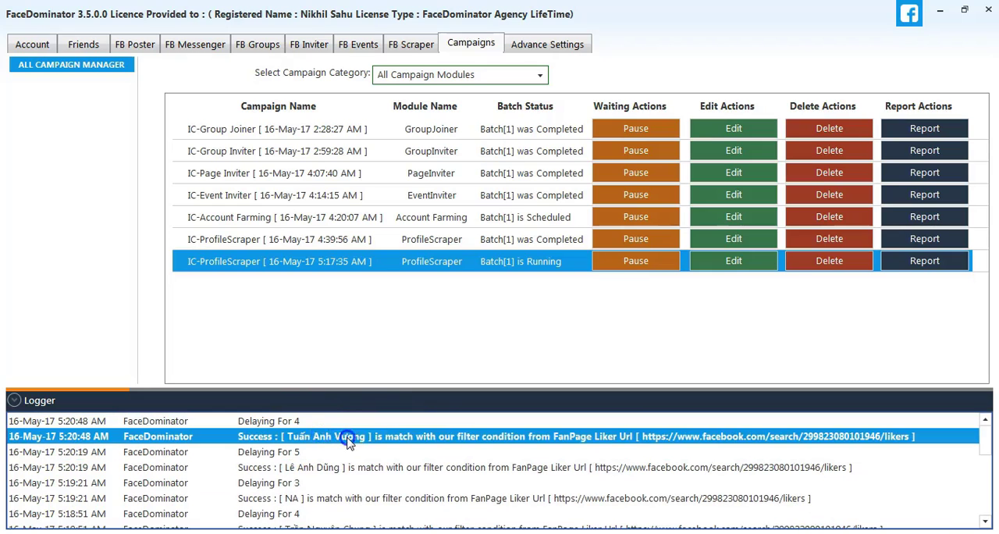
mouse_move(415, 436)
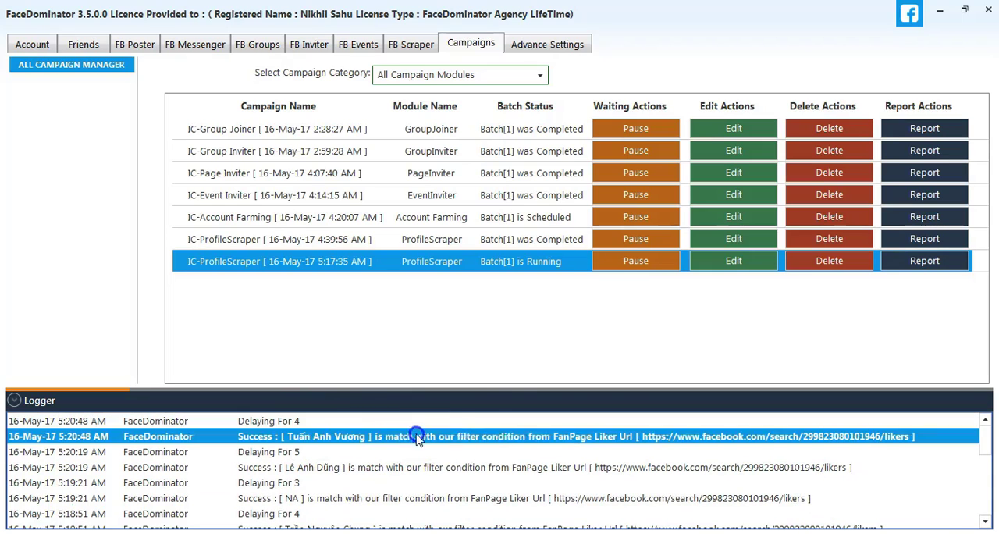
mouse_move(924, 259)
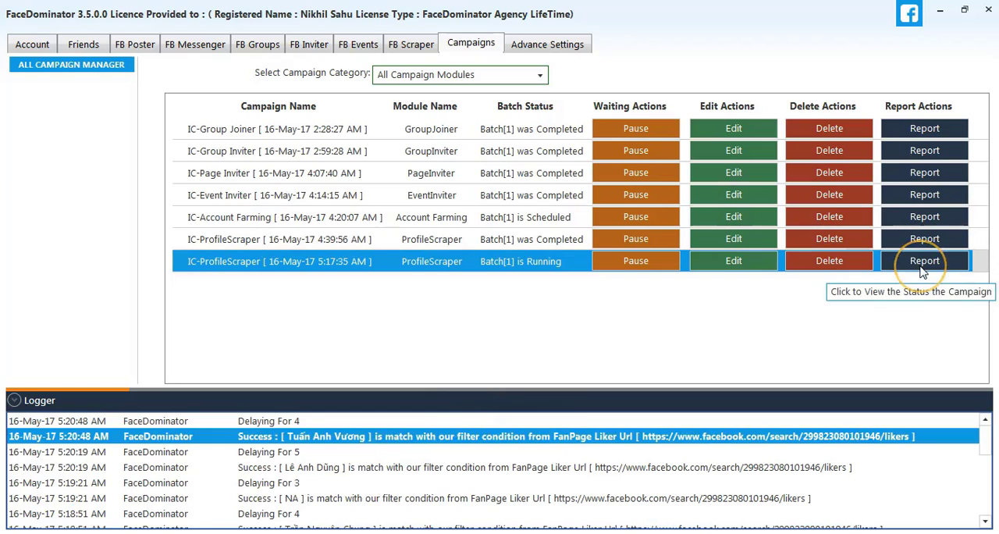
click(924, 259)
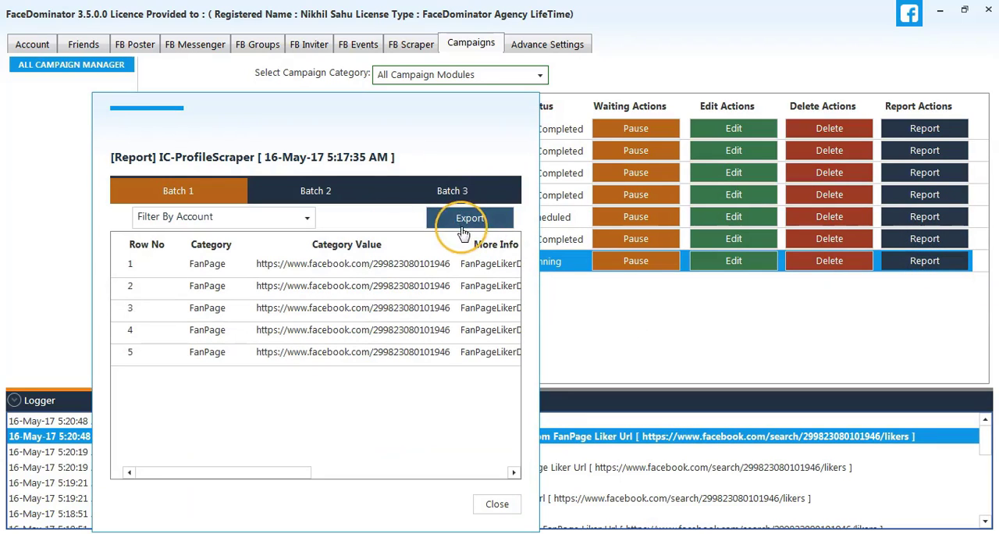
Step: Export the scraped fan page likers from the report to a CSV file
click(469, 218)
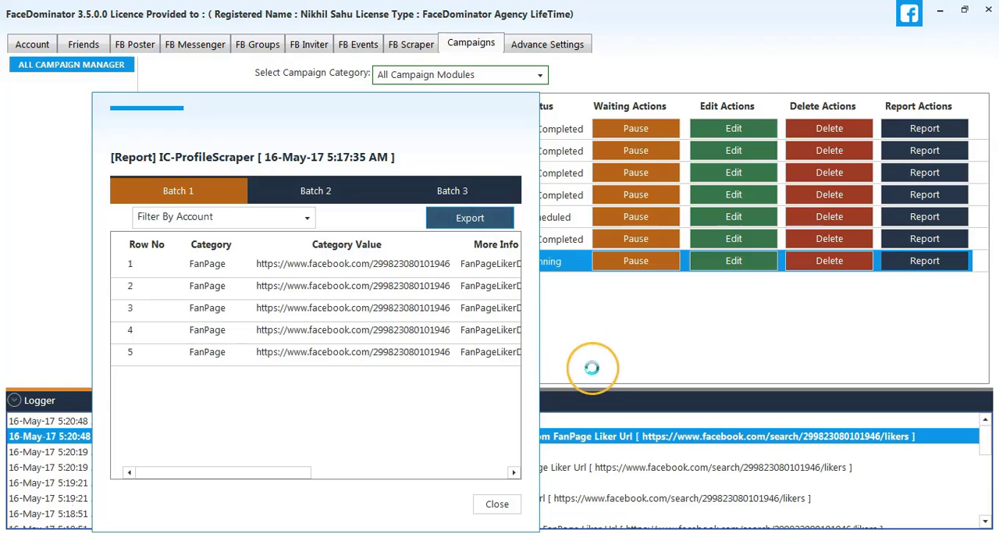
click(470, 217)
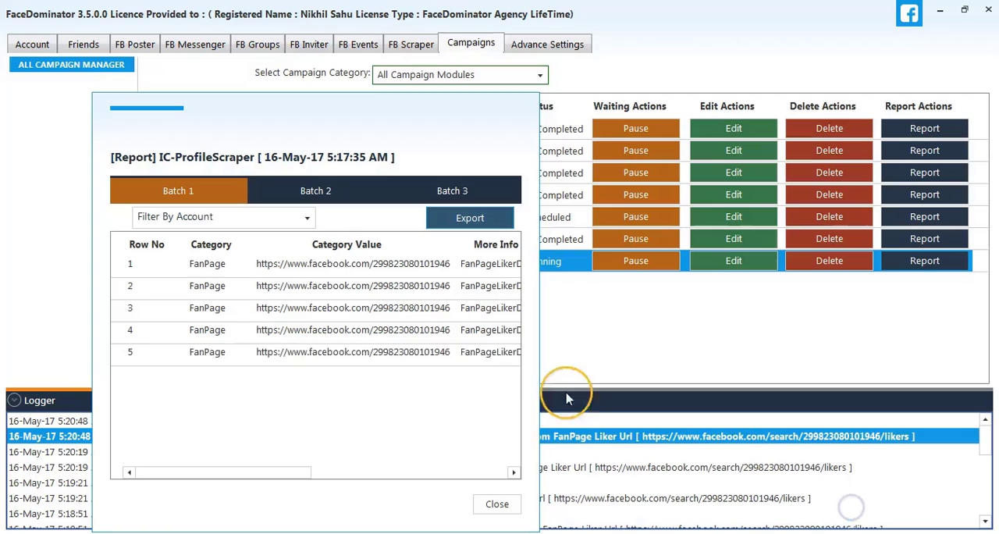
click(496, 503)
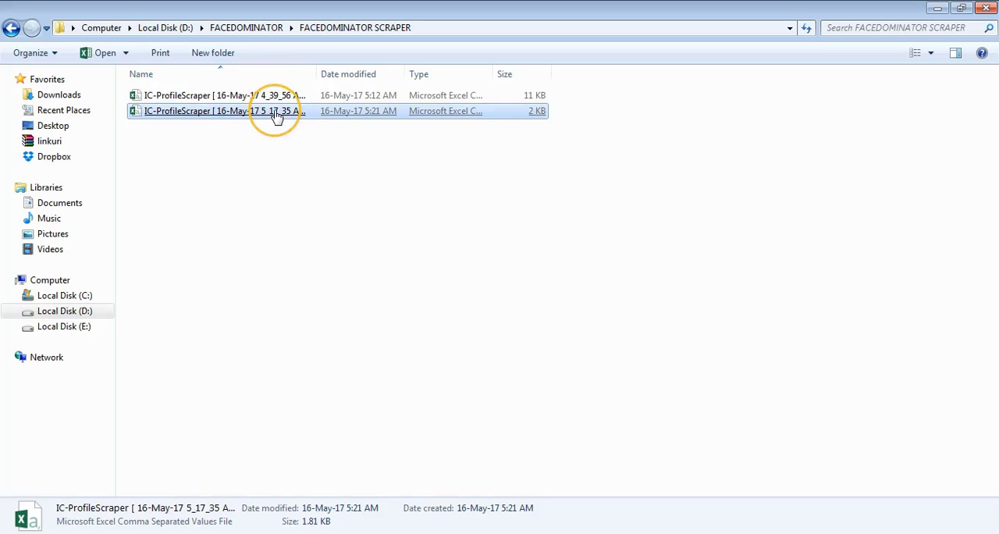
Step: Open the IC-ProfileScraper CSV dated 16-May-17 5:21 AM in Excel
double_click(224, 110)
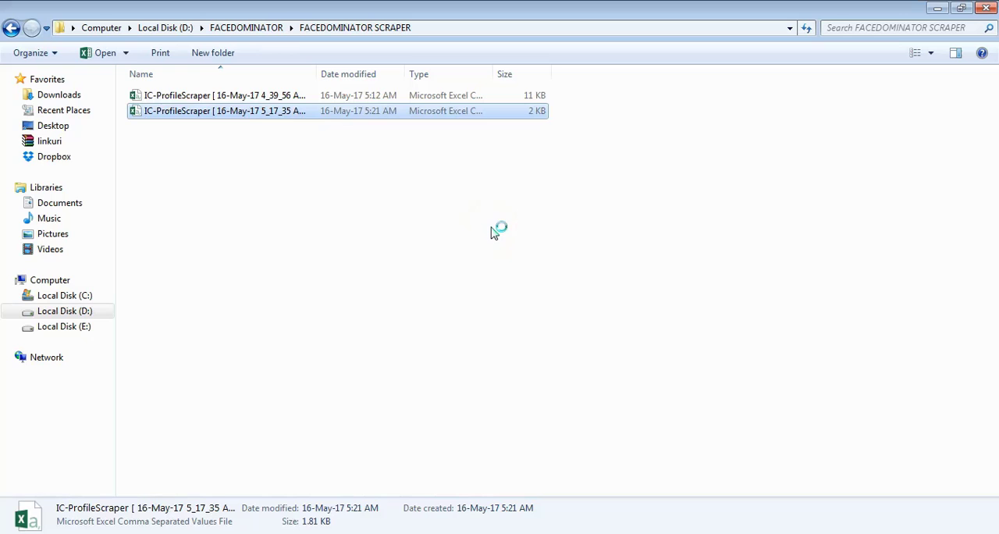
double_click(225, 109)
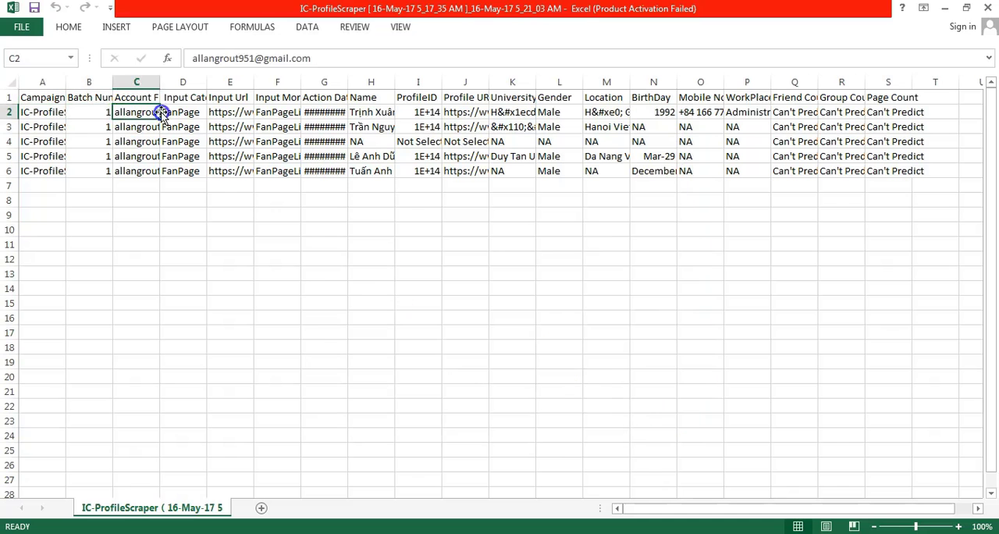
click(325, 97)
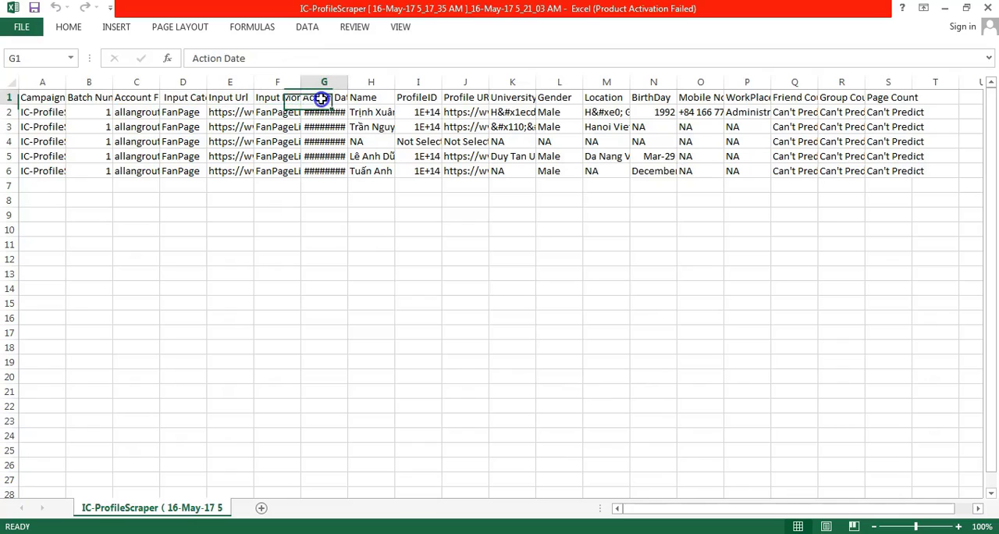
click(559, 97)
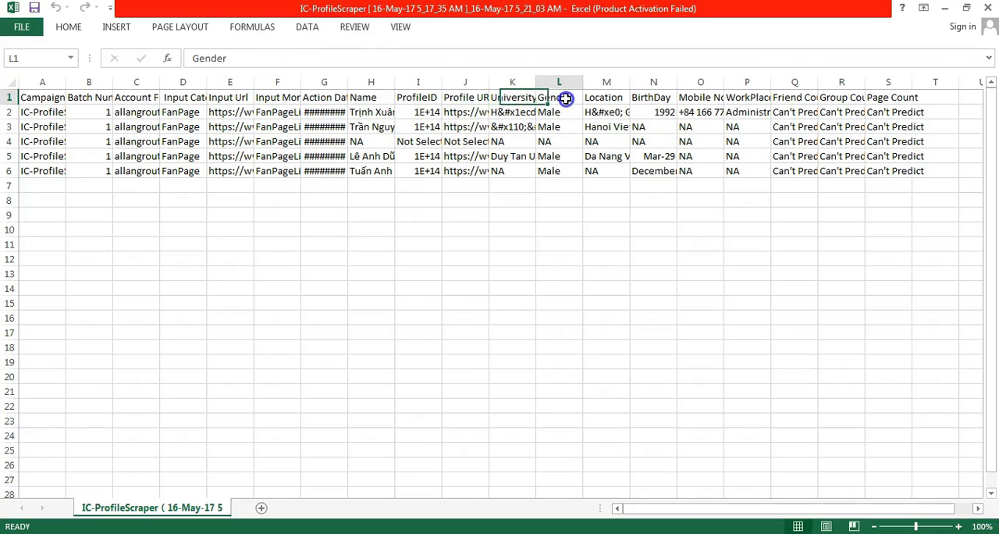
click(793, 97)
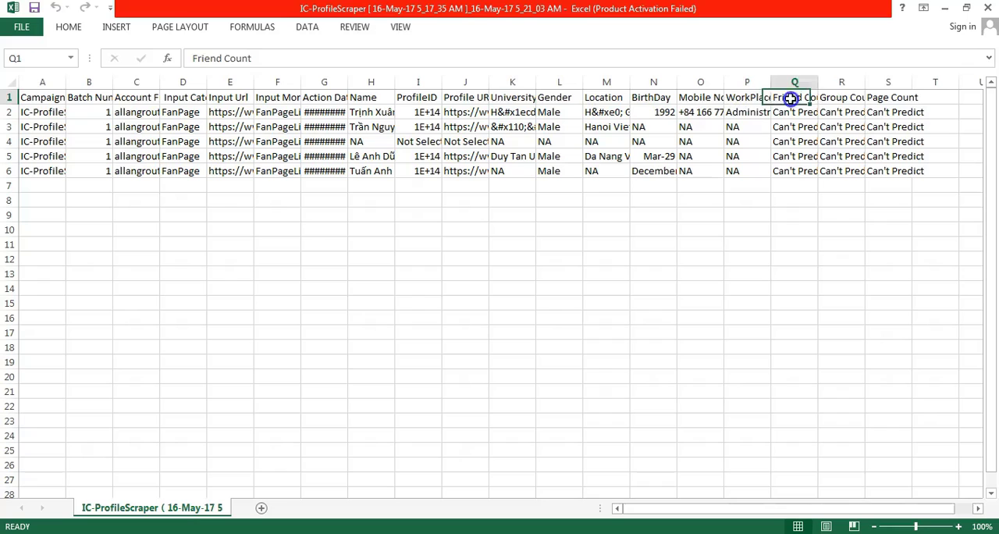
click(746, 112)
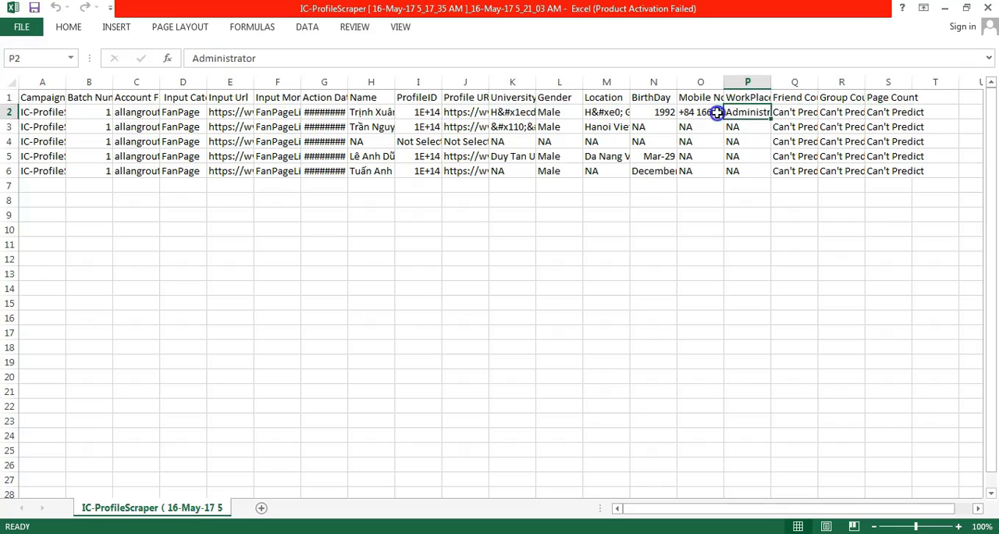
click(699, 113)
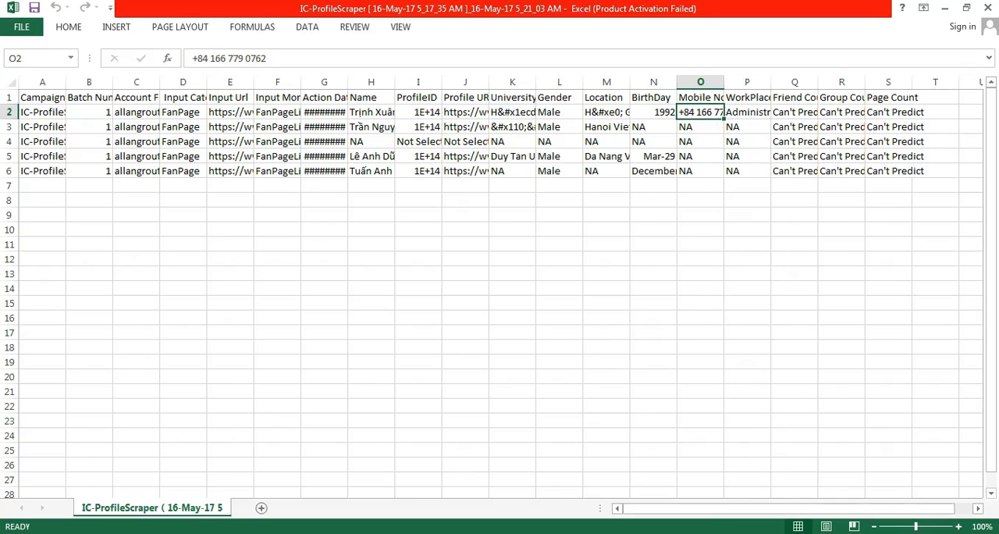